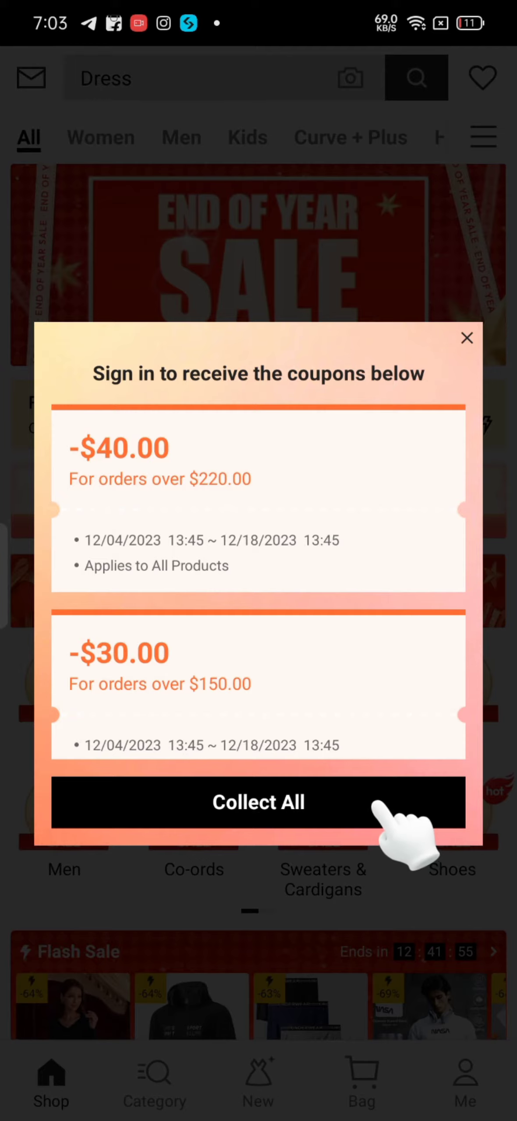
# Dismiss the sign-in coupon pop-up and go to the Me account page
pyautogui.click(258, 802)
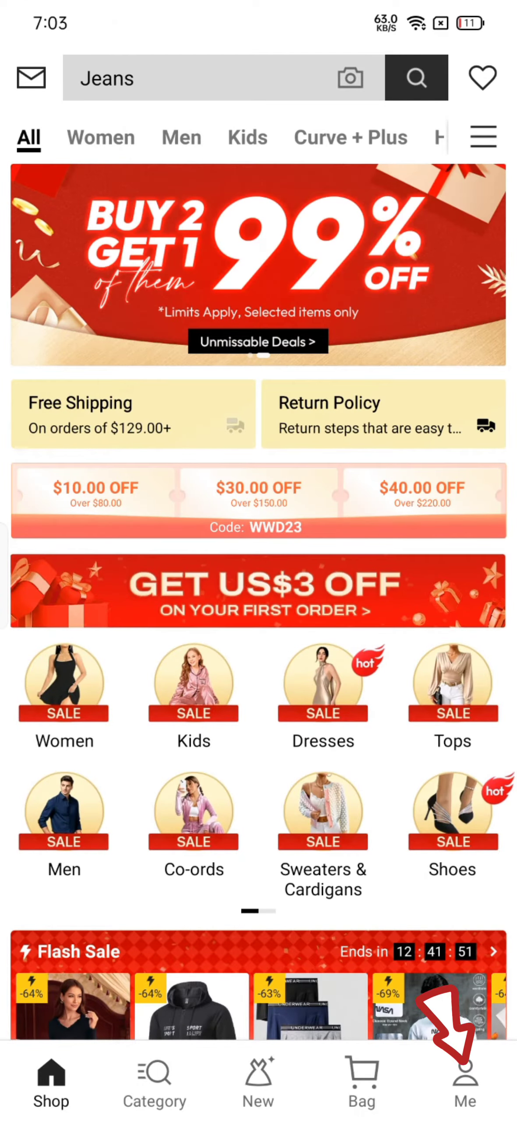
pyautogui.click(465, 1079)
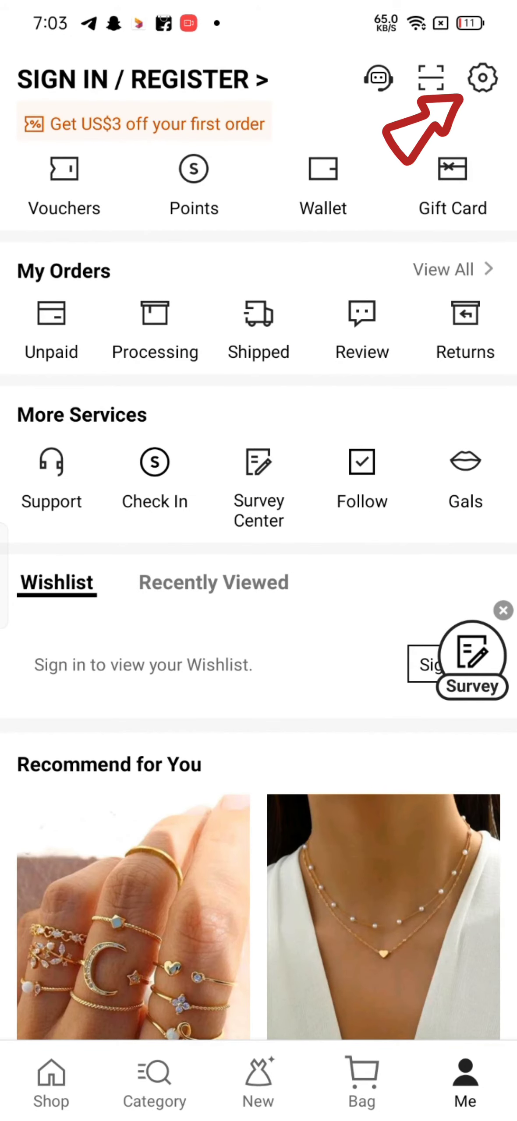
# Change the app language under Settings > Language, then type 'Dress' back on the Shop home page
pyautogui.click(482, 79)
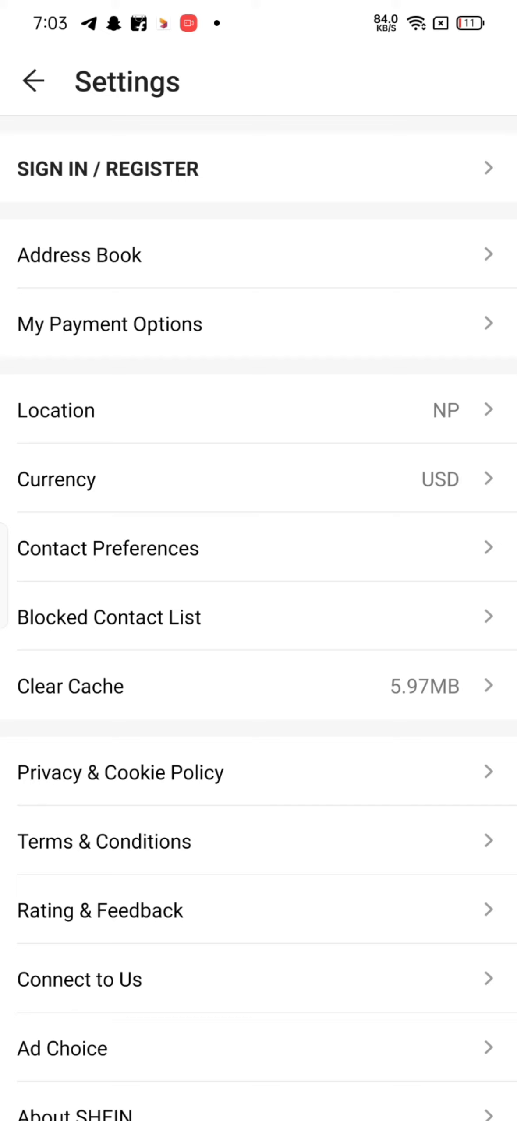
pyautogui.scroll(-3)
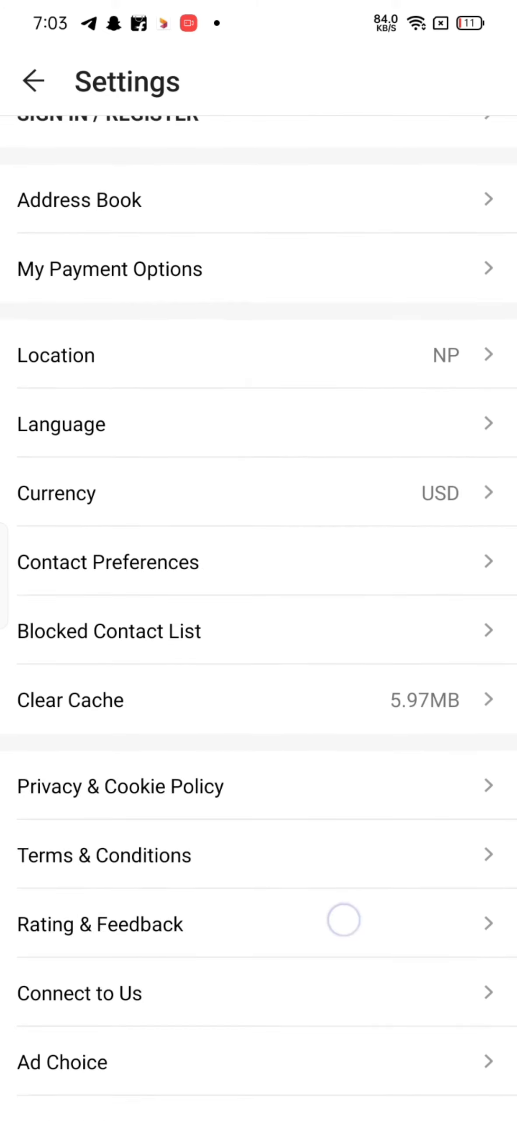
pyautogui.click(61, 423)
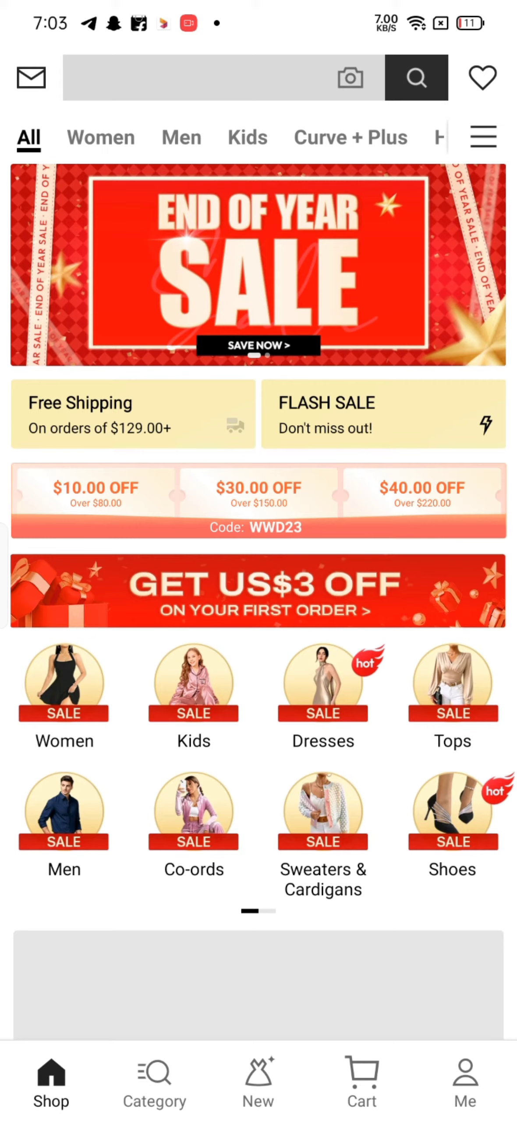
pyautogui.write('Dress')
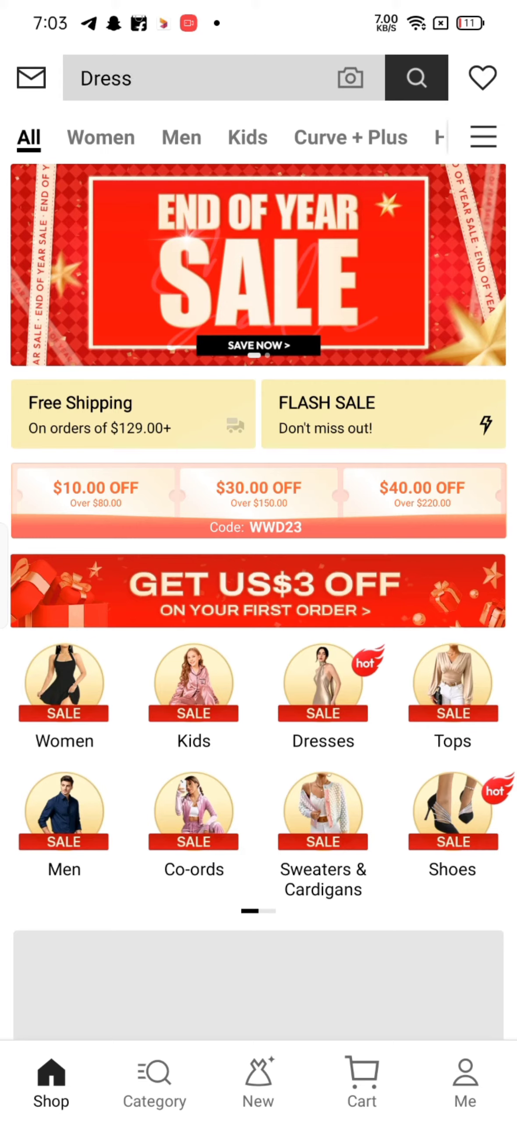